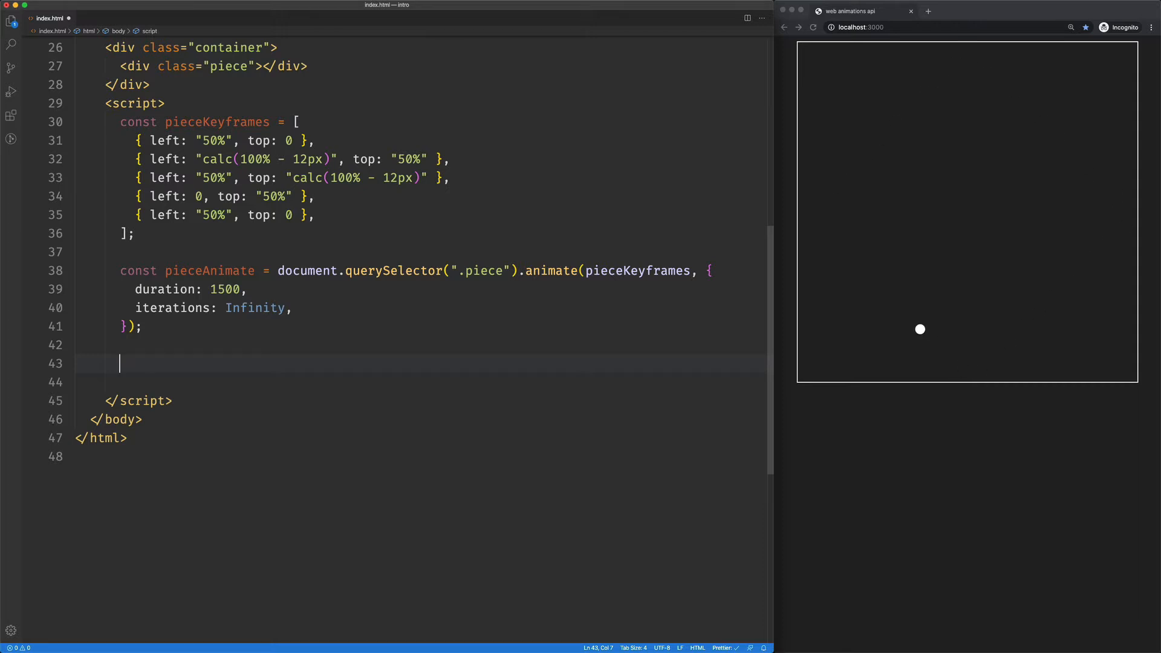
- Declare containerAnimate as document.querySelector('.container').animate([ ], {}) below the piece animation
{"action": "type", "text": "const containerAnimate ="}
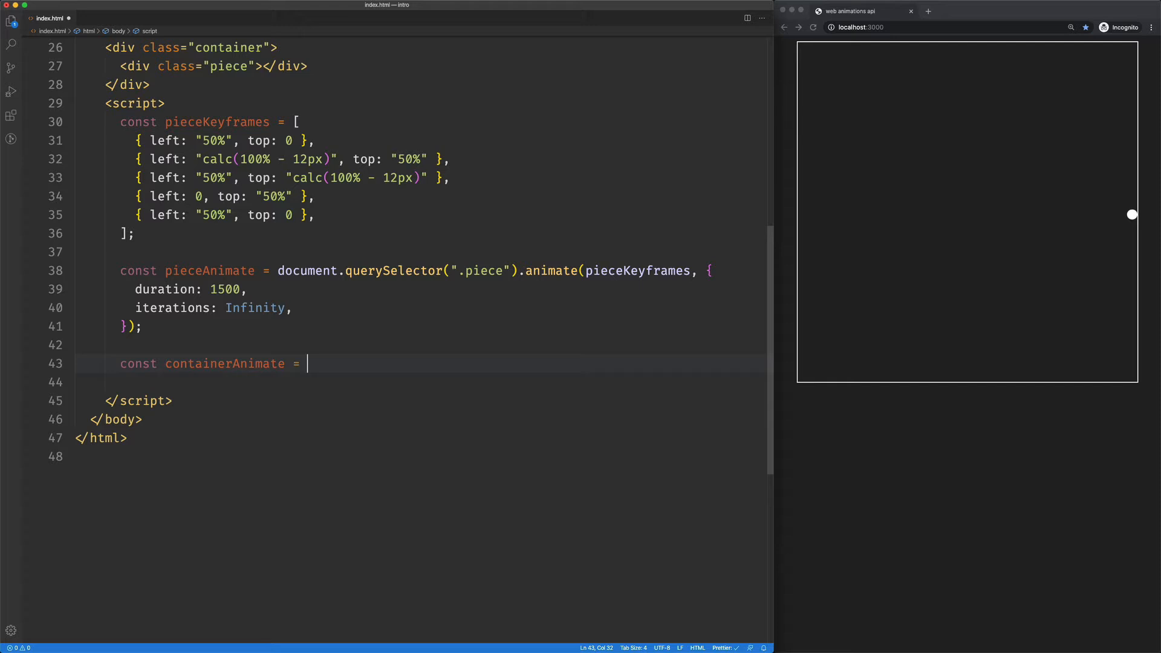
{"action": "type", "text": "document.querySelector('.')"}
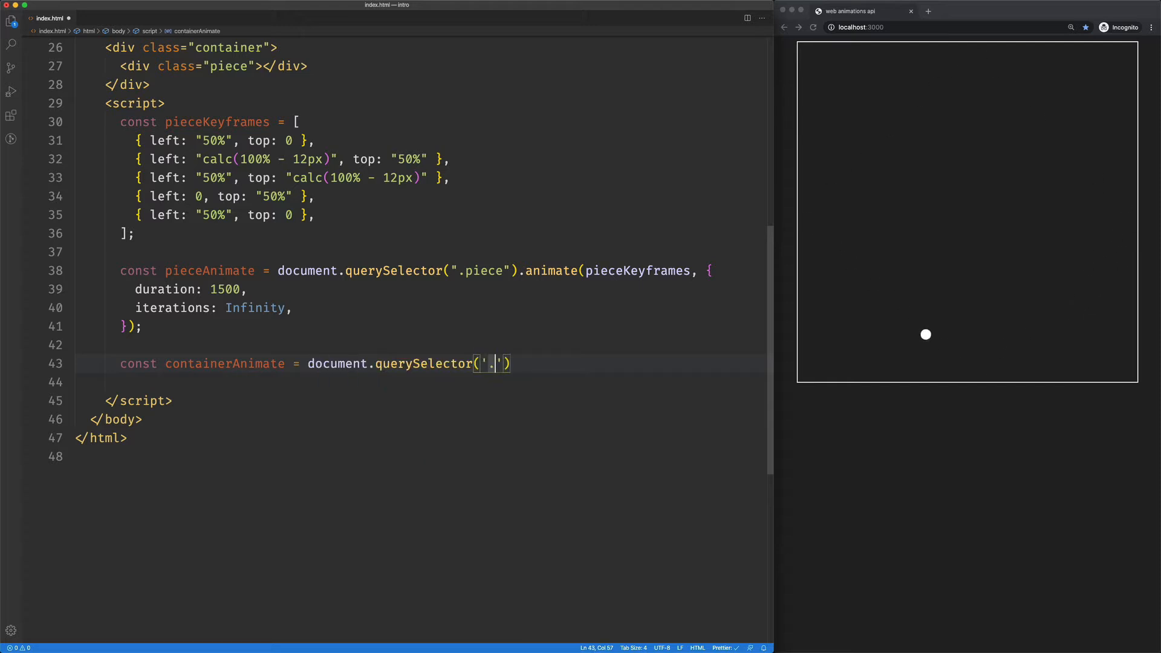
{"action": "type", "text": "container"}
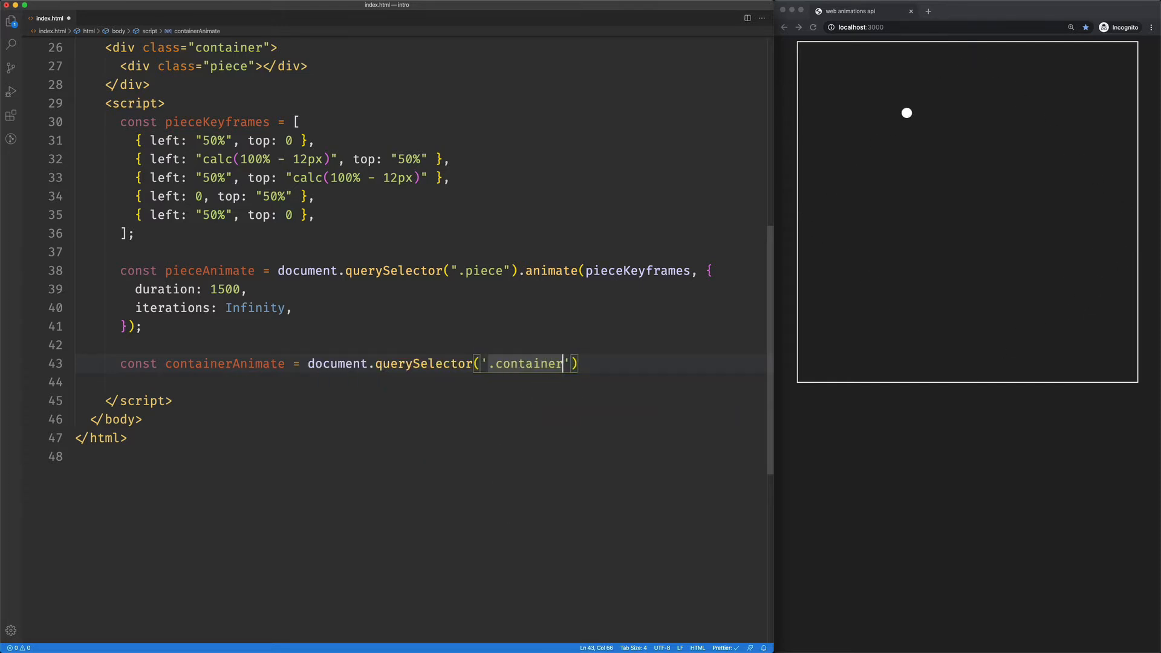
{"action": "type", "text": ".animate(["}
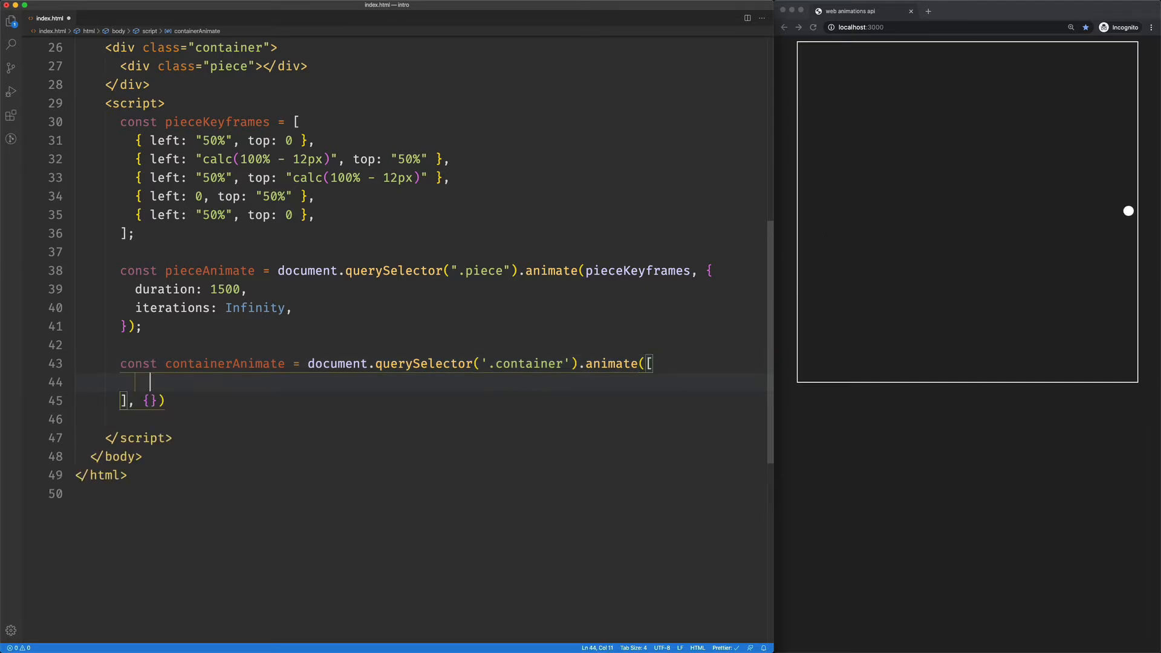
- Add borderColor 'orange' and 'white' keyframes to containerAnimate's keyframes array
{"action": "type", "text": "{}"}
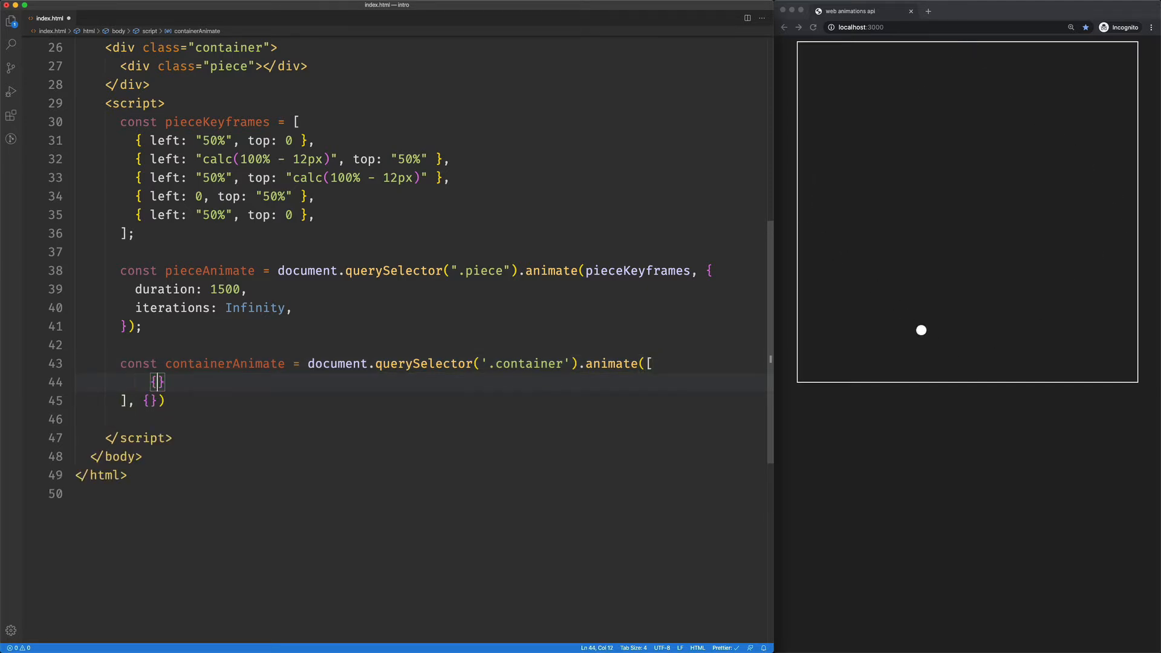
{"action": "type", "text": "borderColor"}
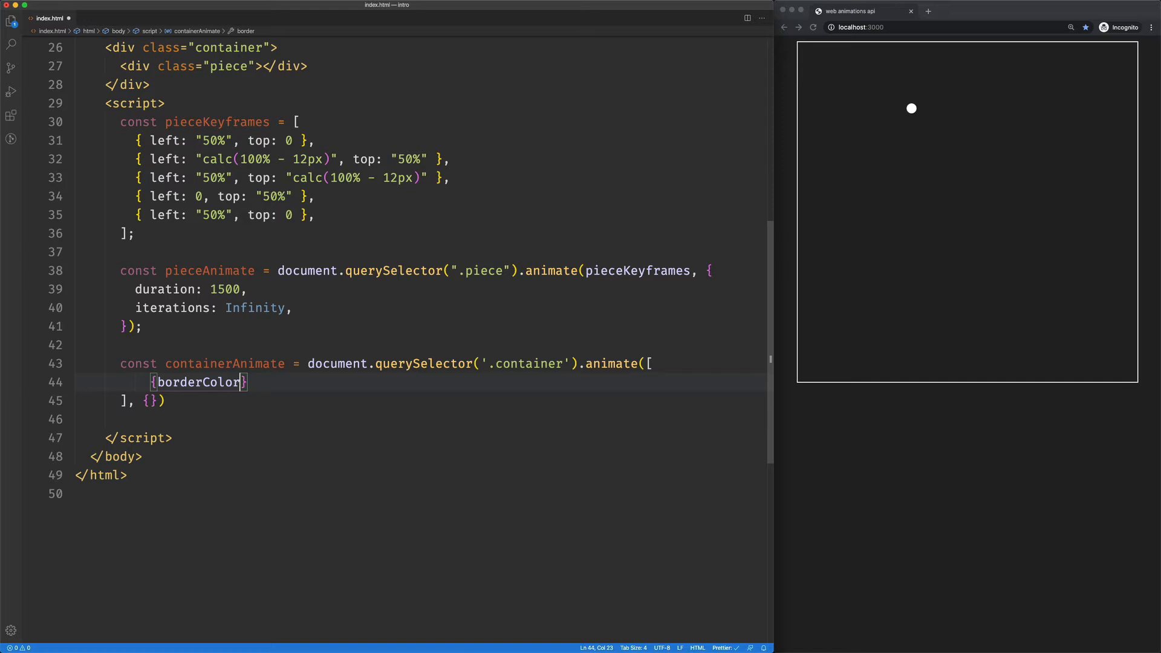
{"action": "type", "text": ": 'or'"}
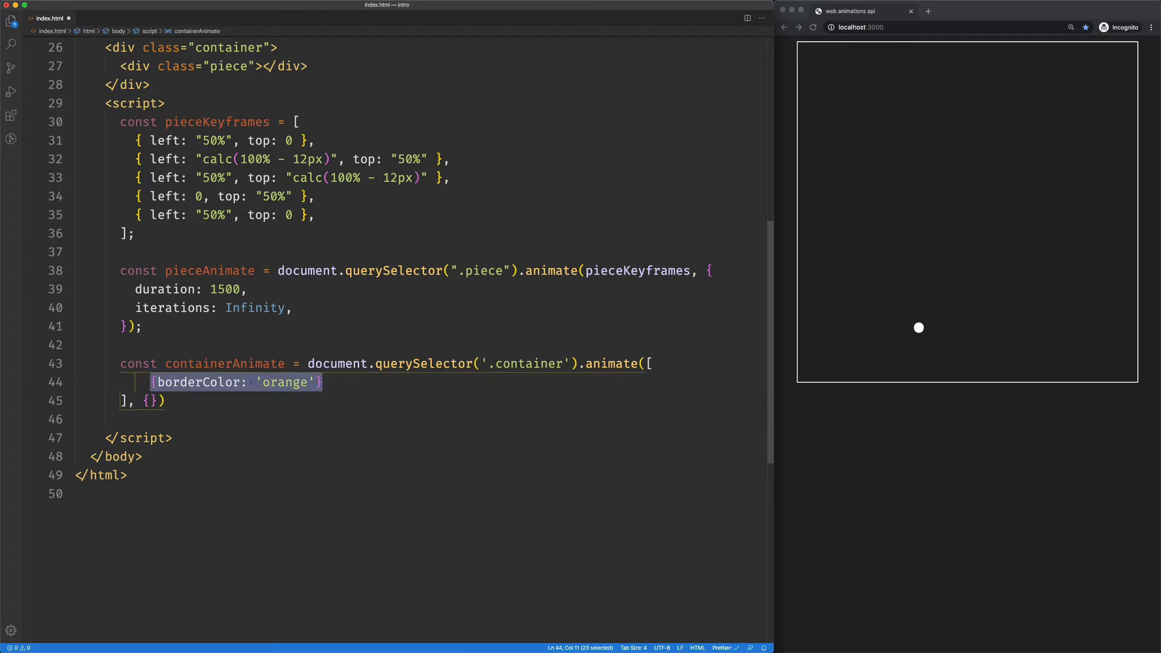
{"action": "left_click", "coordinate": [317, 382]}
{"action": "type", "text": "{borderColor: 'white"}
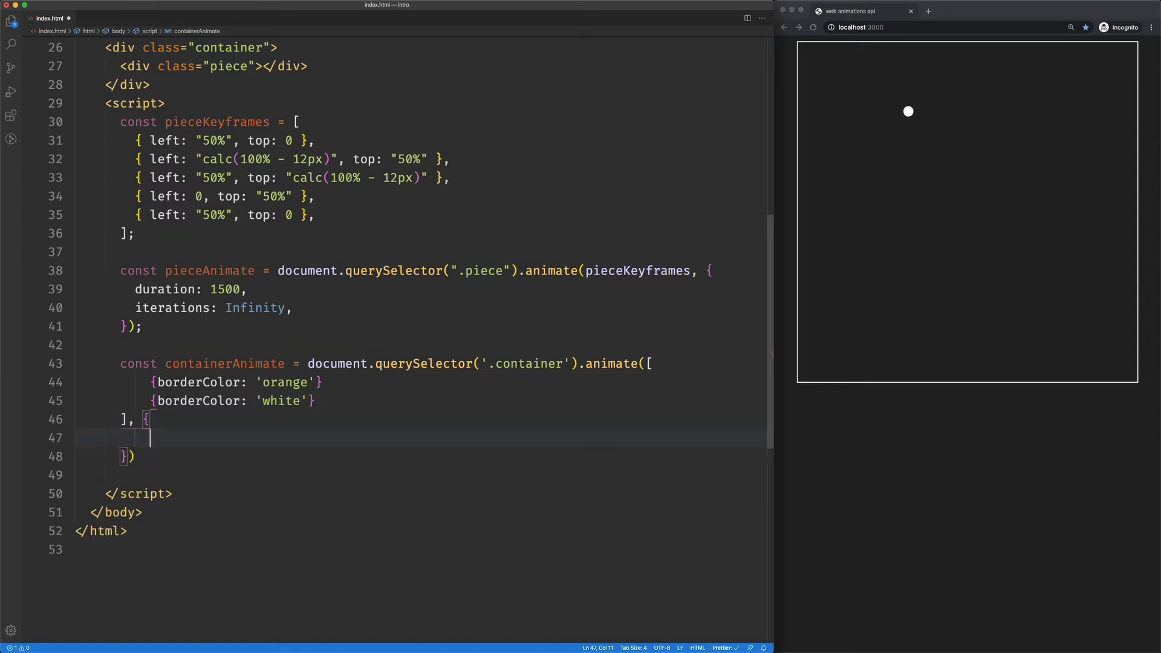
- Give containerAnimate options duration: 1500 / 4 and iterations: Infinity
{"action": "type", "text": "duration:"}
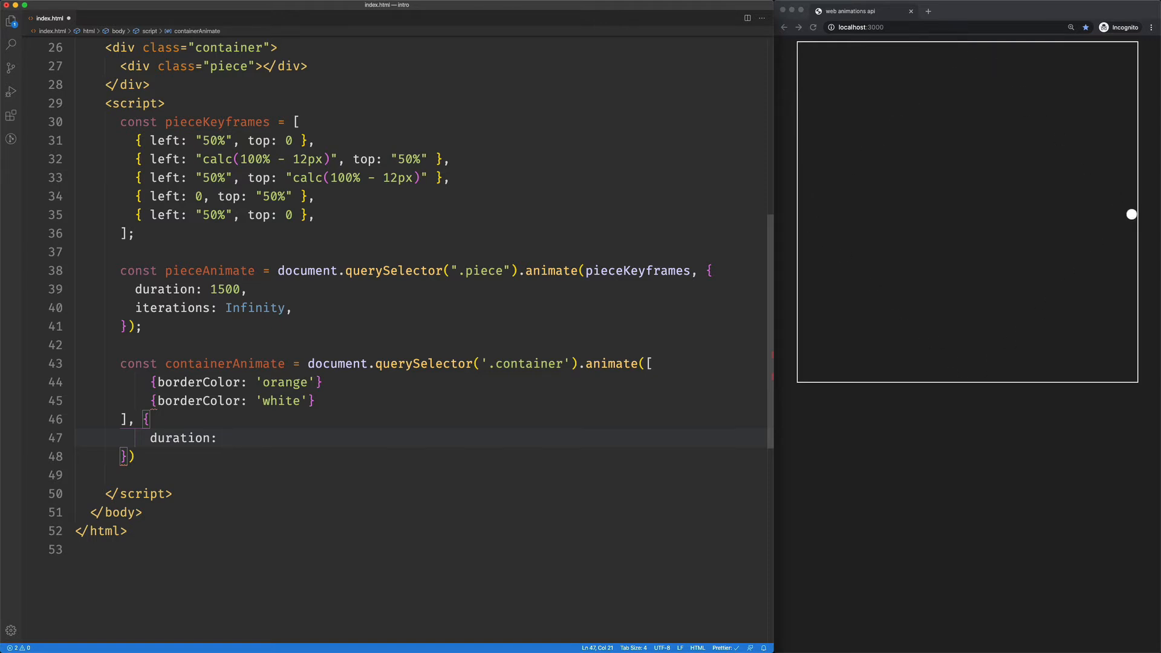
{"action": "type", "text": "1500"}
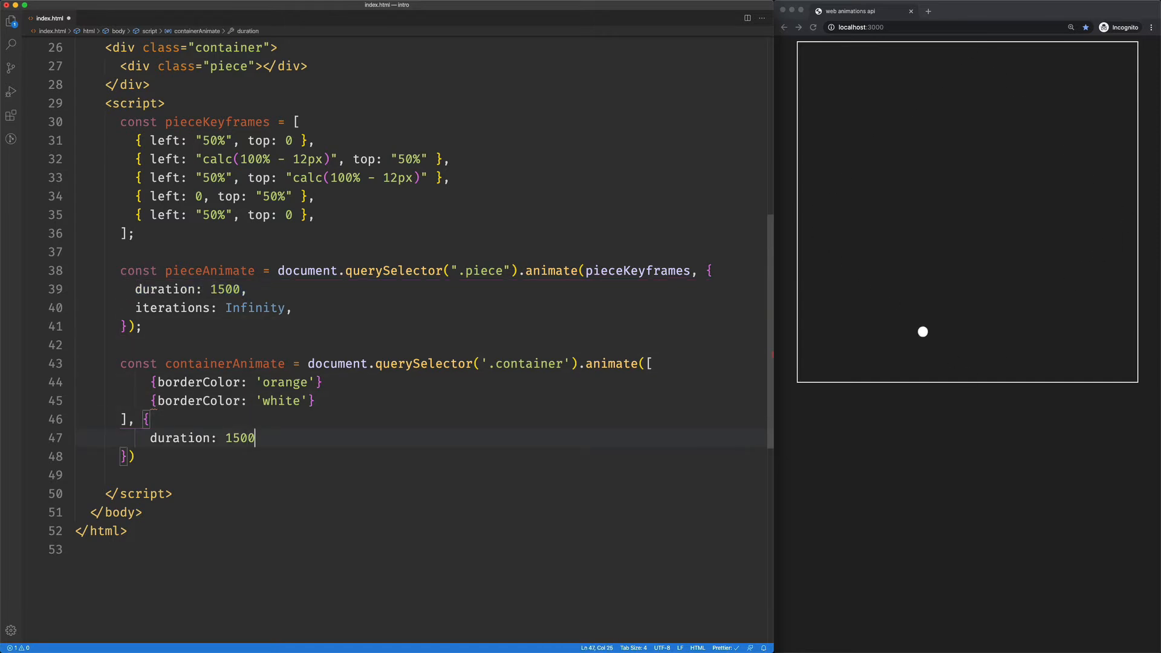
{"action": "type", "text": "/ 4,"}
{"action": "type", "text": "iterations: Infinity"}
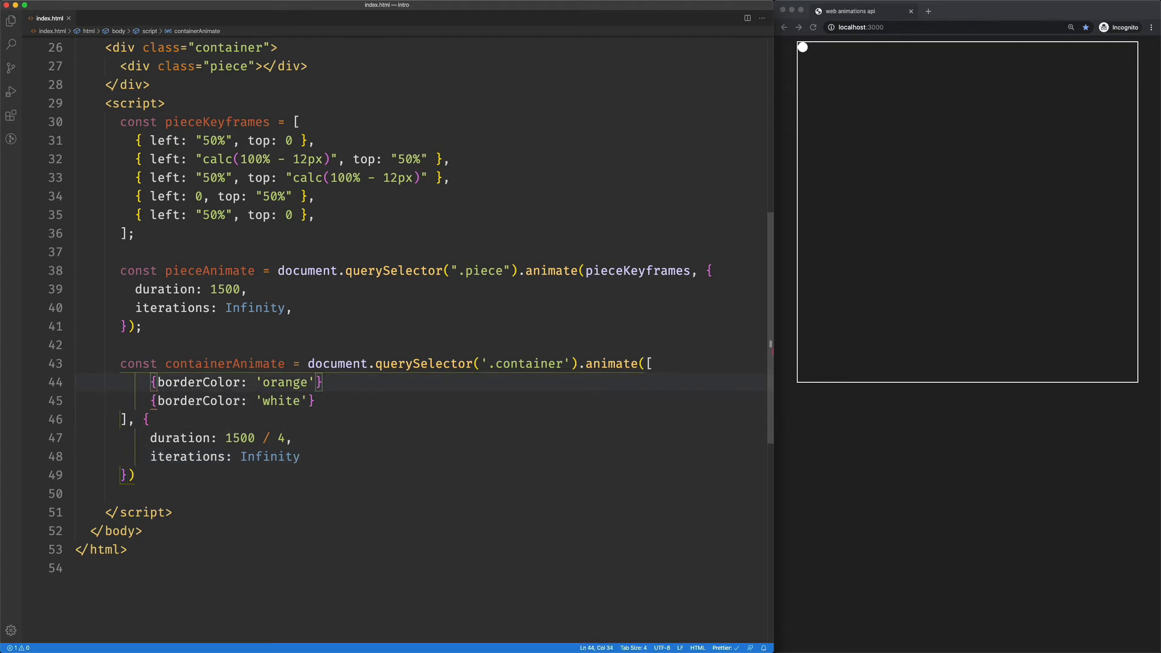
{"action": "type", "text": ","}
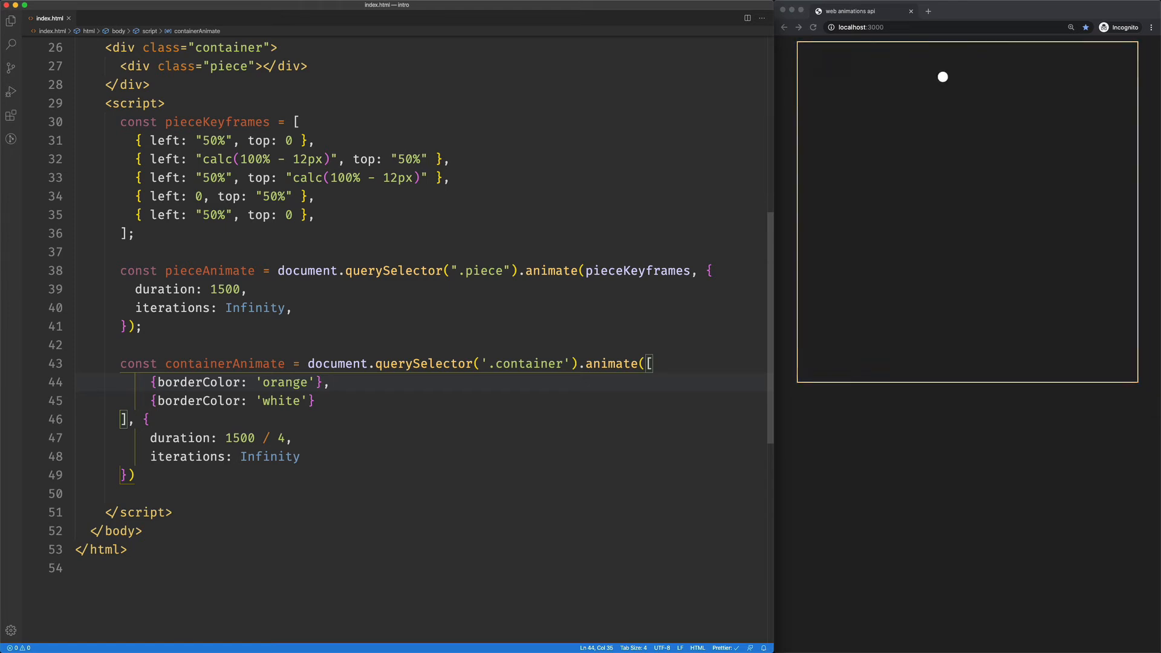
- Change the piece duration and the container's 1500 / 4 duration to use 3500
{"action": "double_click", "coordinate": [225, 289]}
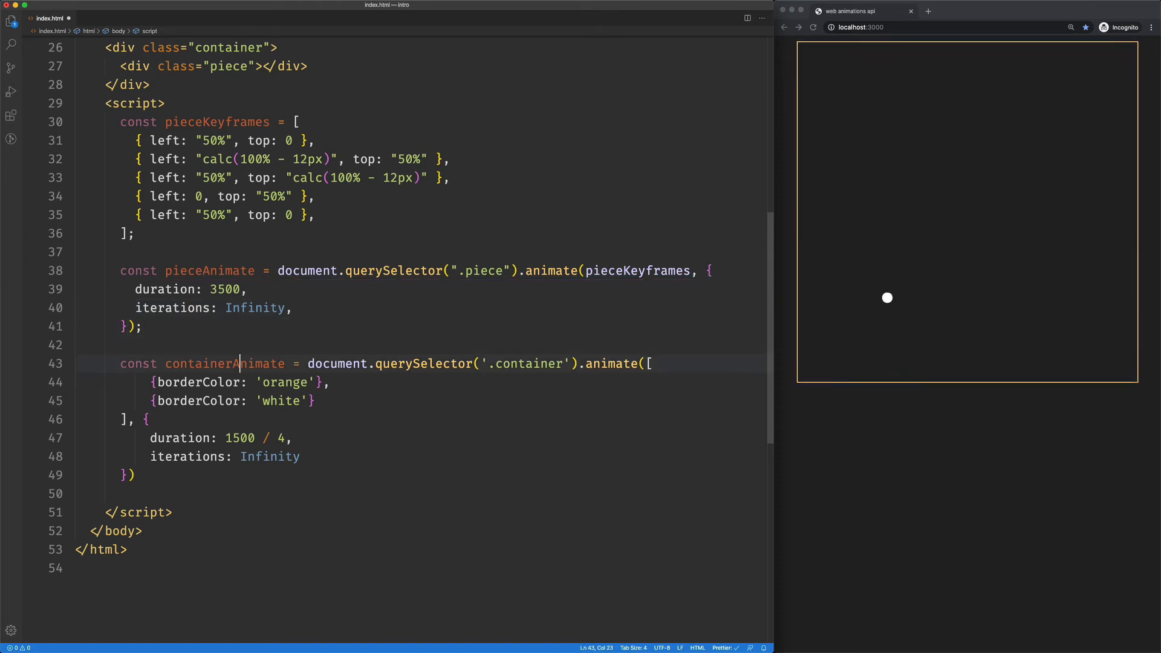
{"action": "left_click", "coordinate": [225, 438]}
{"action": "type", "text": "3"}
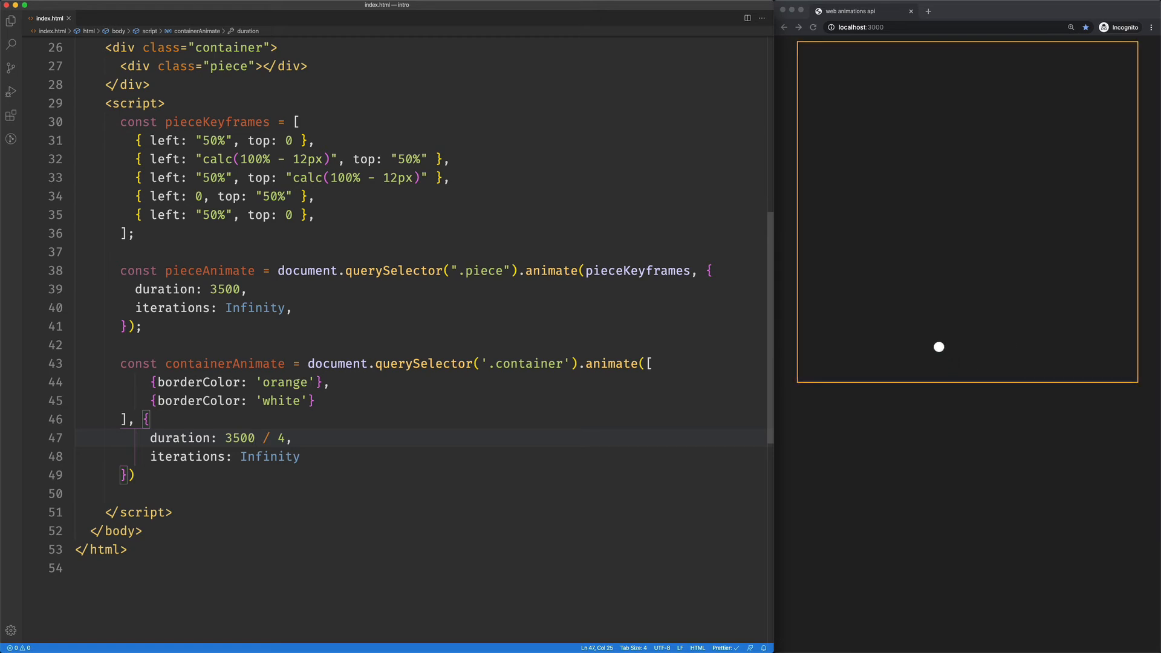
- Set container duration to pieceAnimate.effect.getComputedTiming().duration / 4 and piece duration to 5000
{"action": "left_click", "coordinate": [120, 270]}
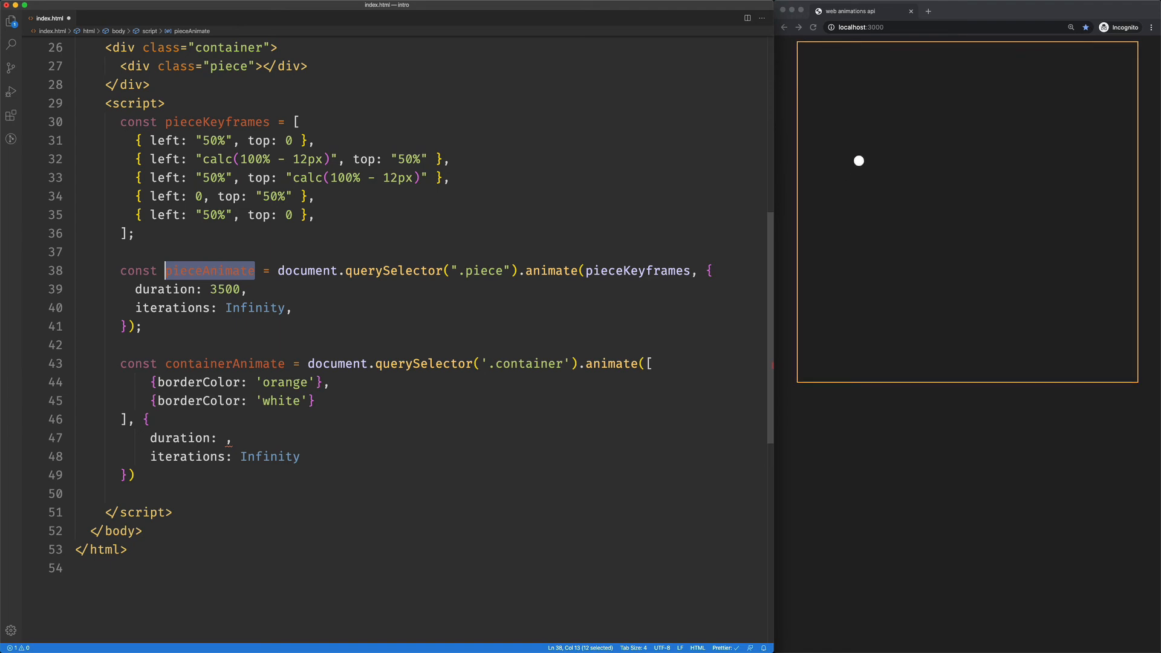
{"action": "type", "text": "pieceAnimate"}
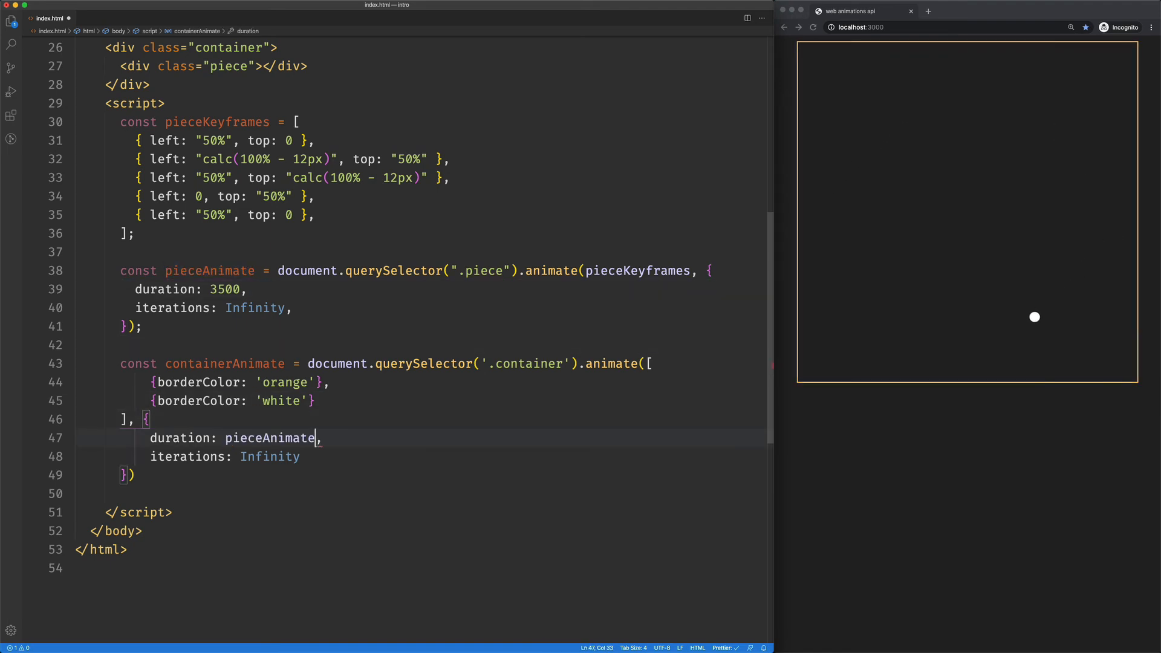
{"action": "type", "text": ".effect.getCom"}
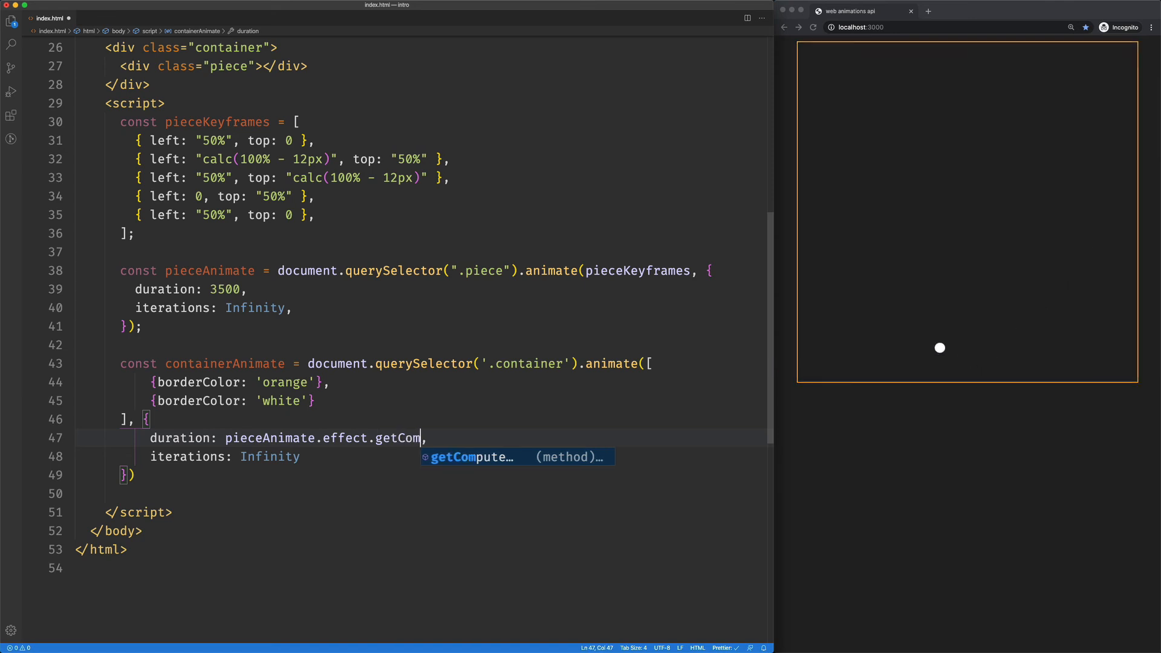
{"action": "type", "text": "putedTiming() /"}
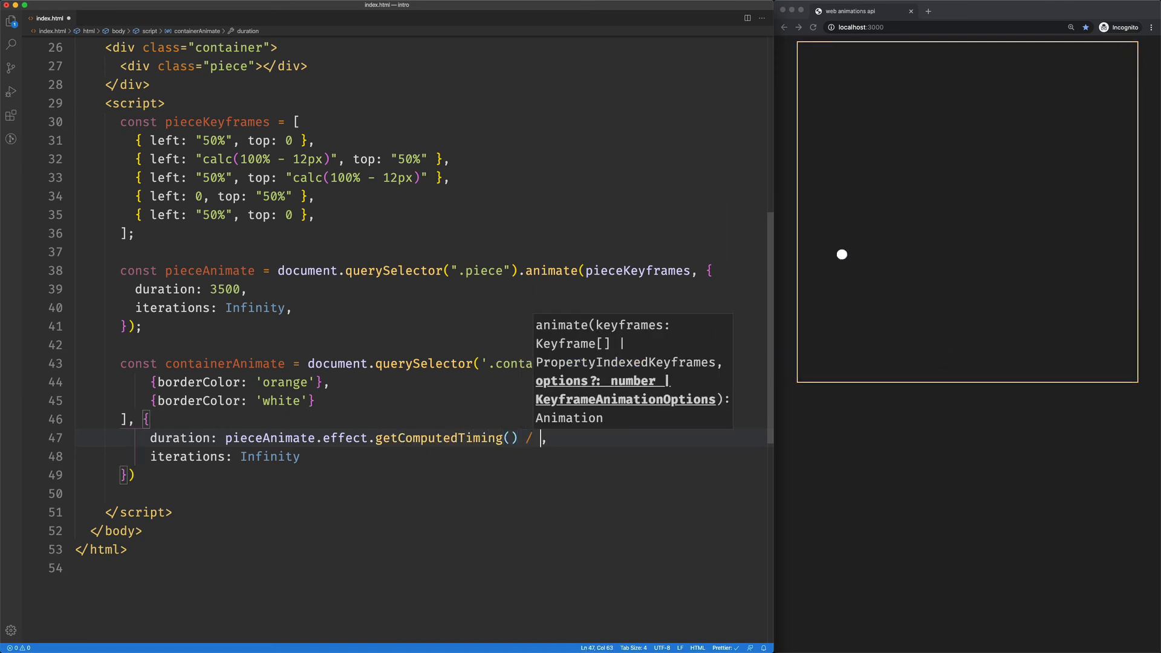
{"action": "type", "text": "4"}
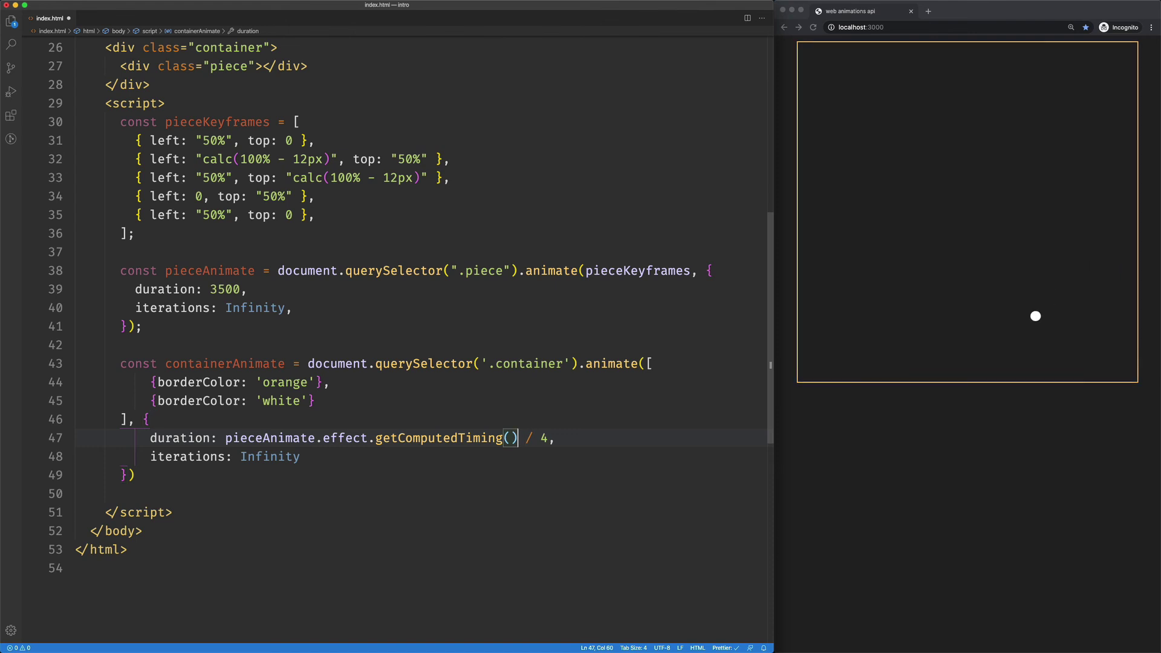
{"action": "type", "text": ".duration"}
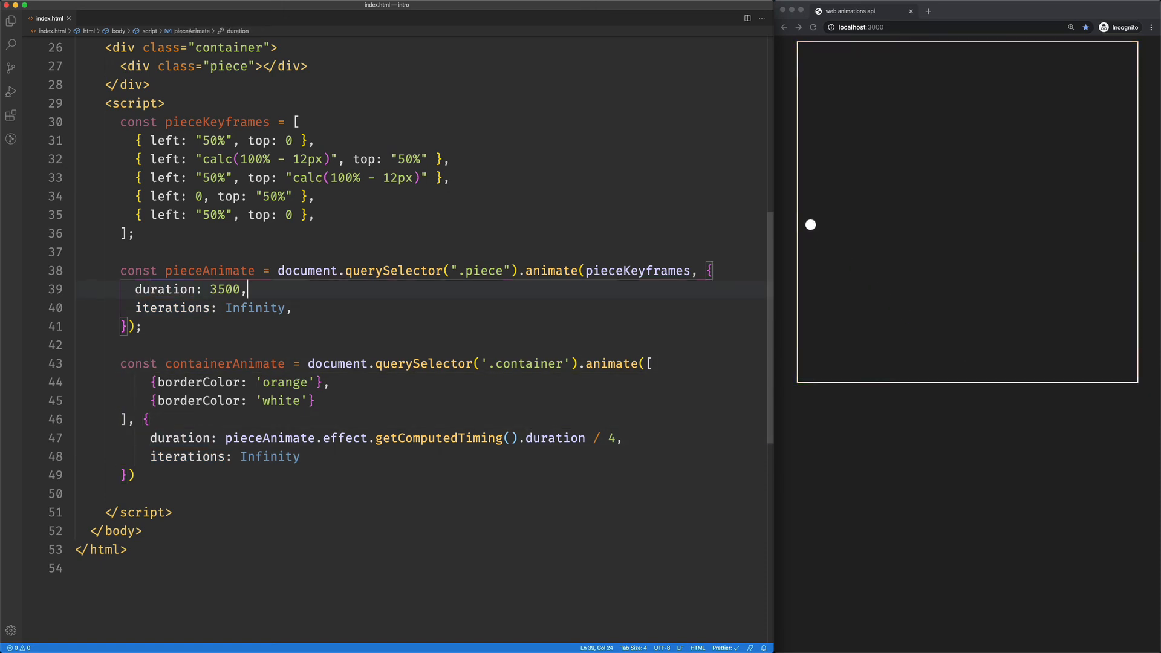
{"action": "type", "text": "5000"}
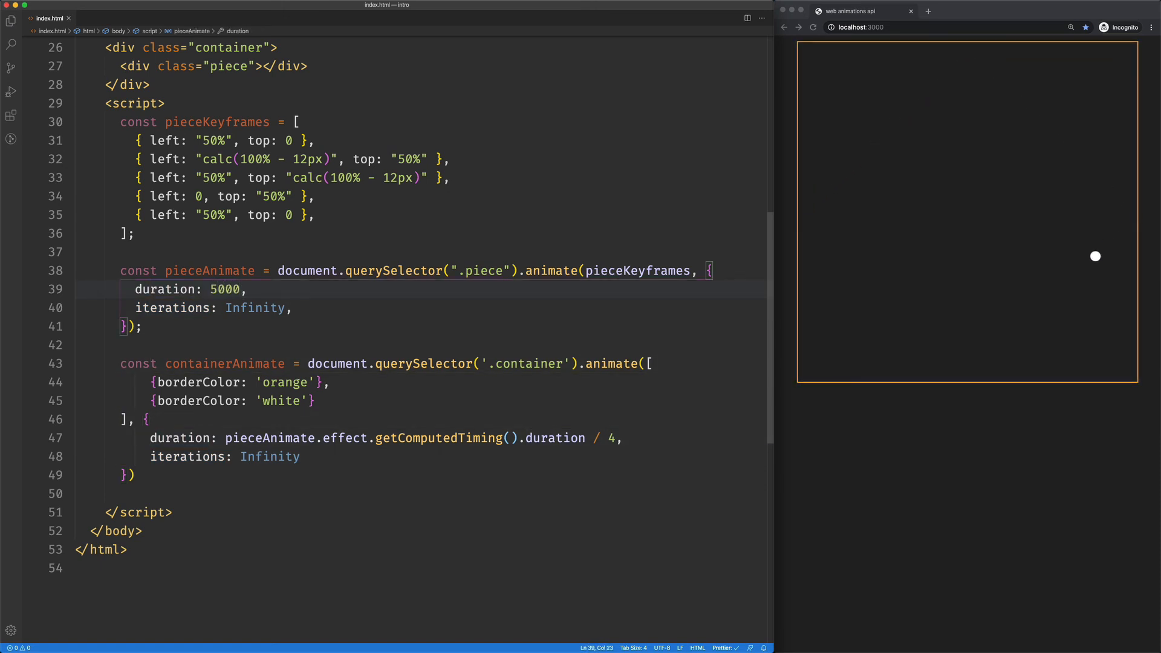